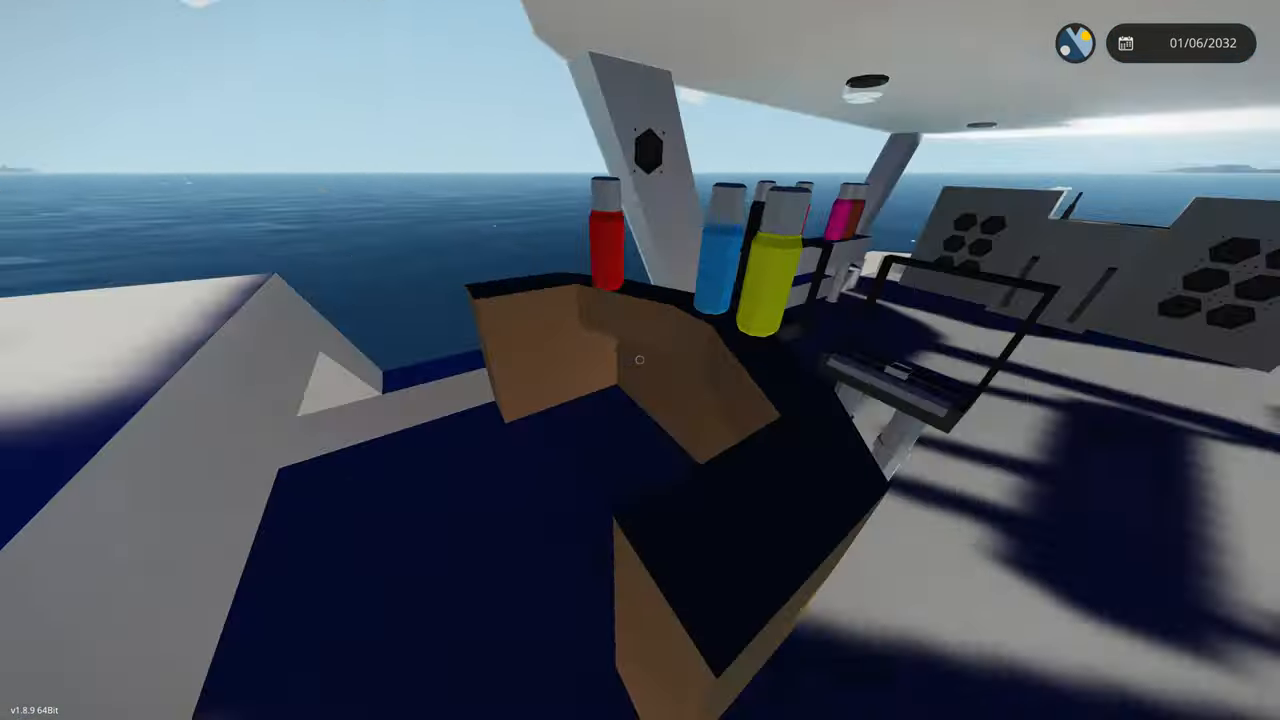
mouse_move(640, 360)
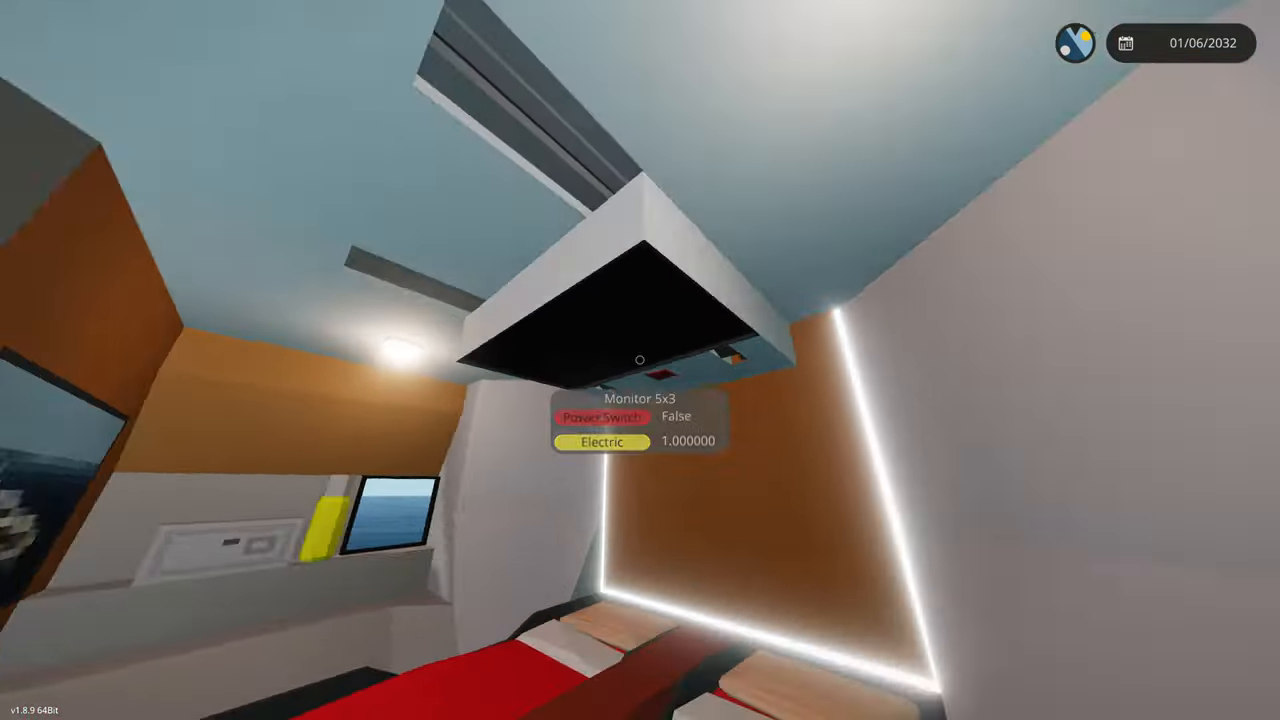
mouse_move(640, 360)
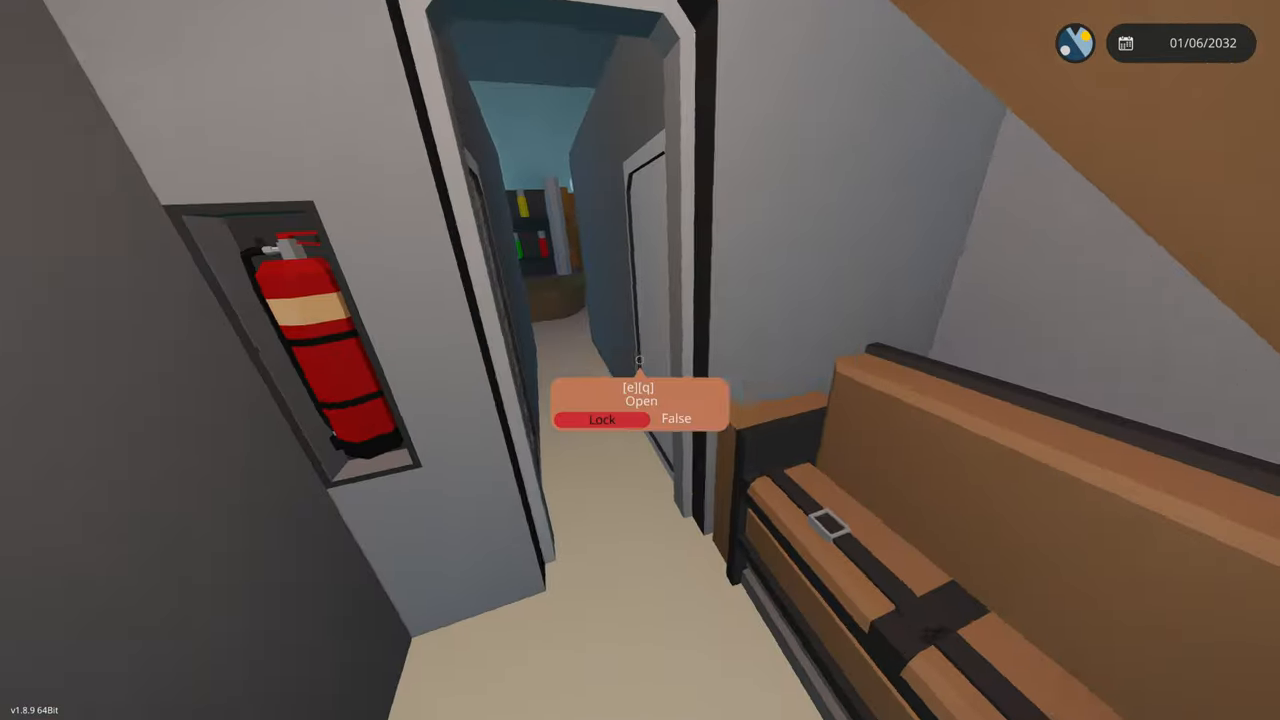
Open the corridor door and enter the crew bunk room with red bunk beds.
key("e")
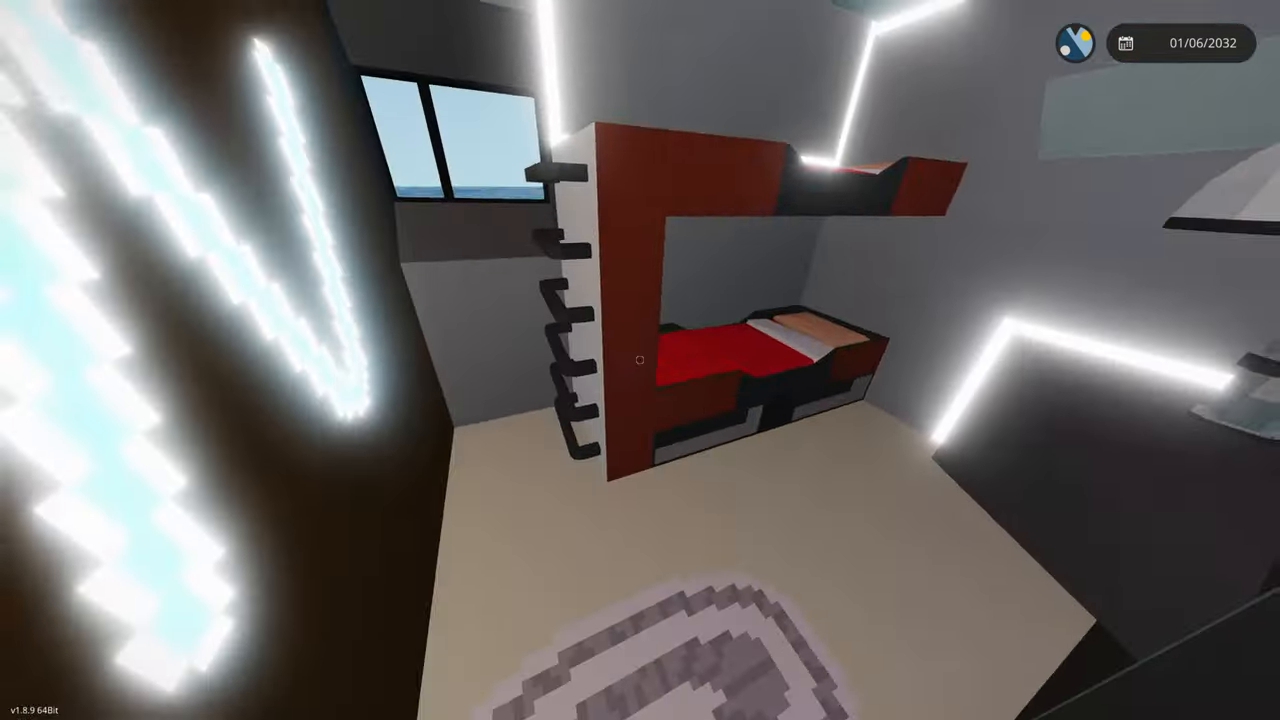
mouse_move(640, 360)
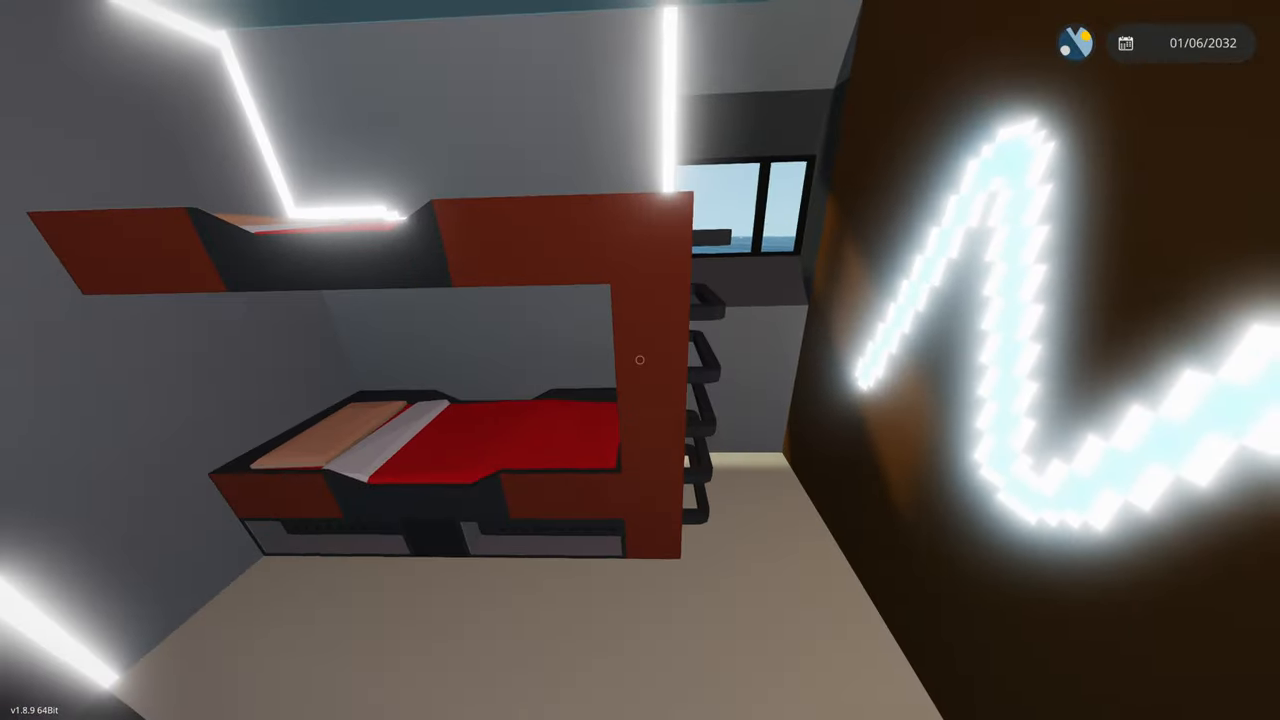